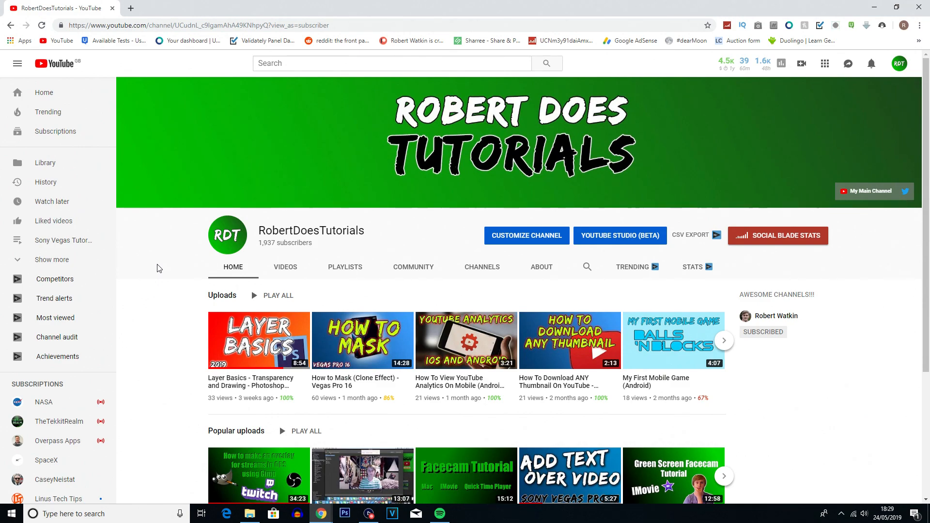
pyautogui.moveTo(174, 267)
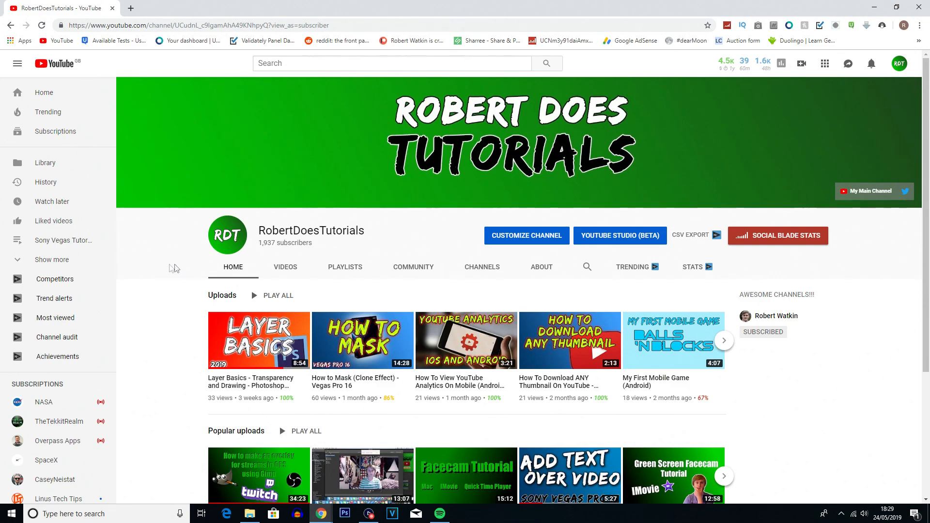
pyautogui.moveTo(413, 273)
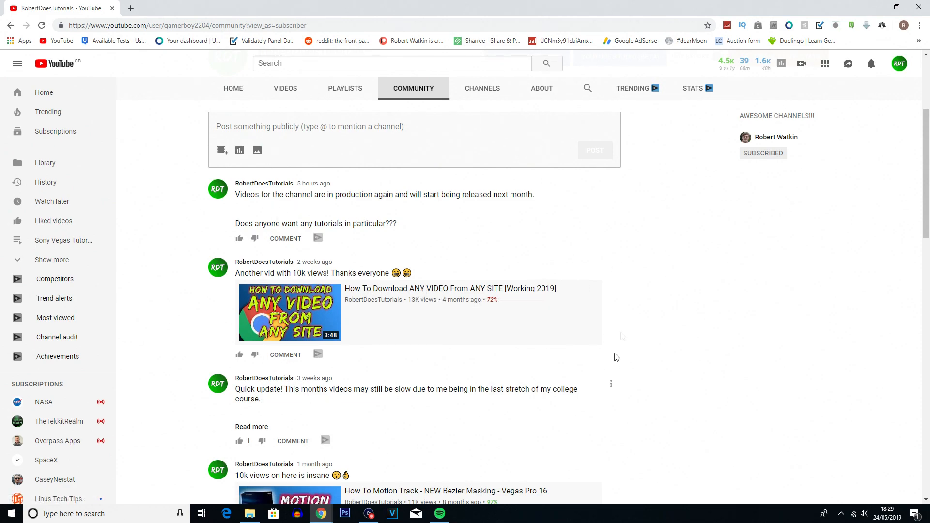
# Step: Scroll down the RobertDoesTutorials channel's Community tab to view its posts
pyautogui.scroll(-3)
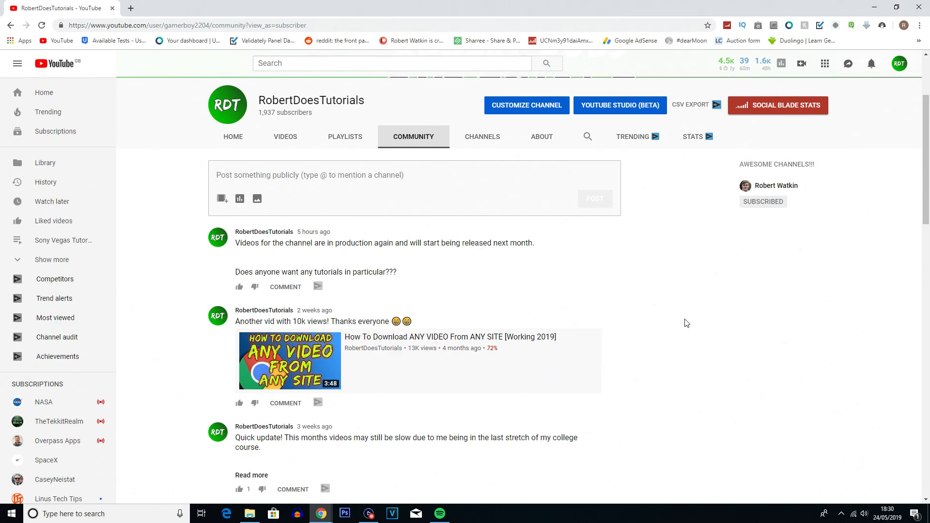
pyautogui.scroll(-3)
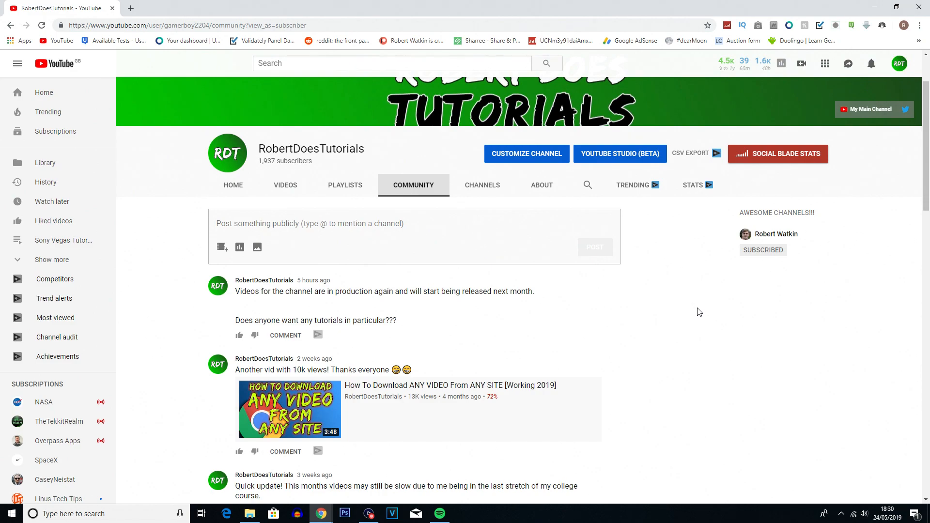
pyautogui.moveTo(696, 315)
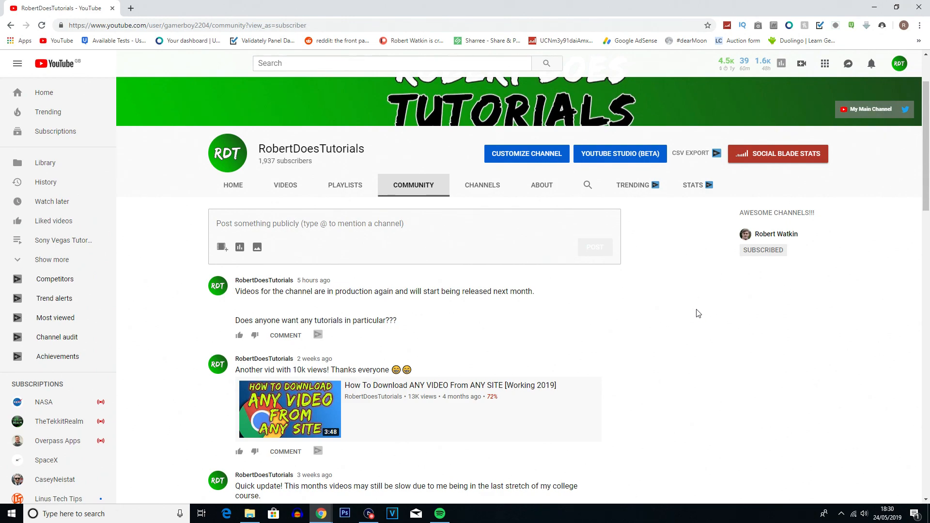
pyautogui.moveTo(627, 291)
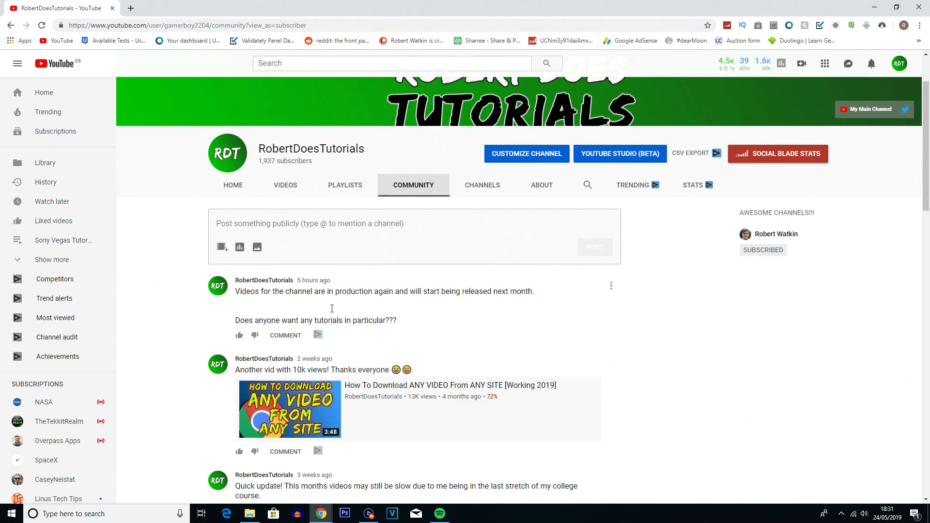
pyautogui.moveTo(197, 328)
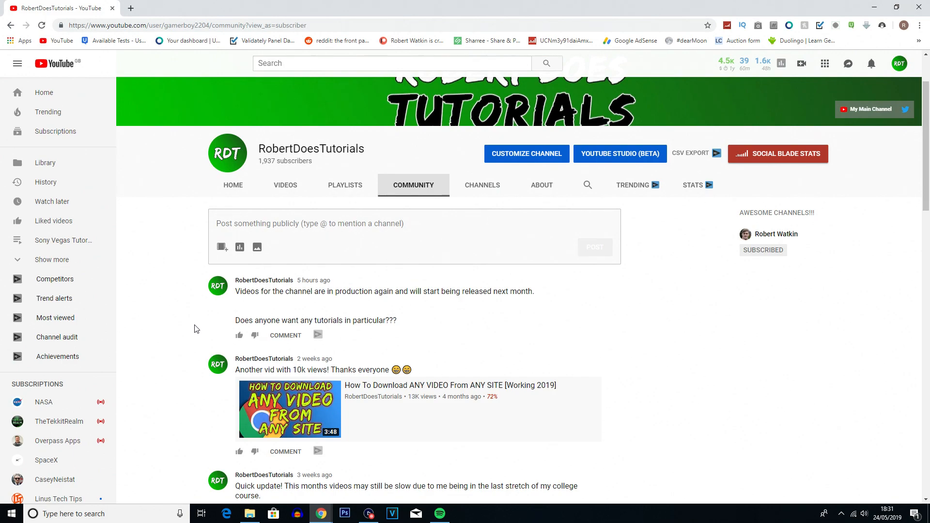
pyautogui.moveTo(197, 325)
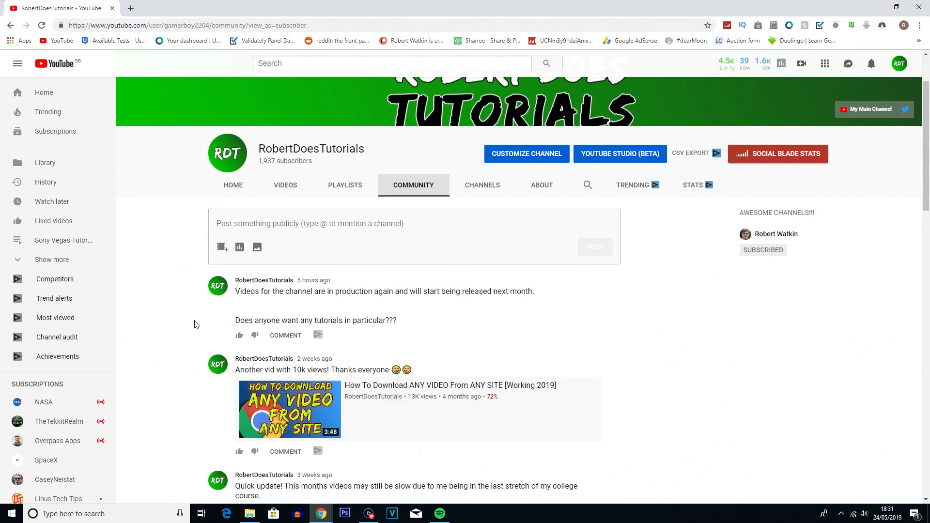
pyautogui.moveTo(202, 307)
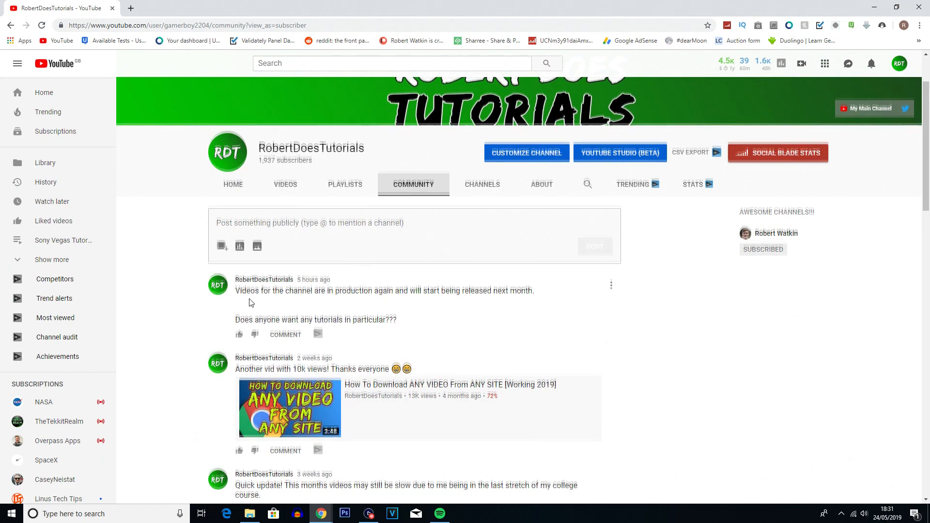
pyautogui.scroll(-3)
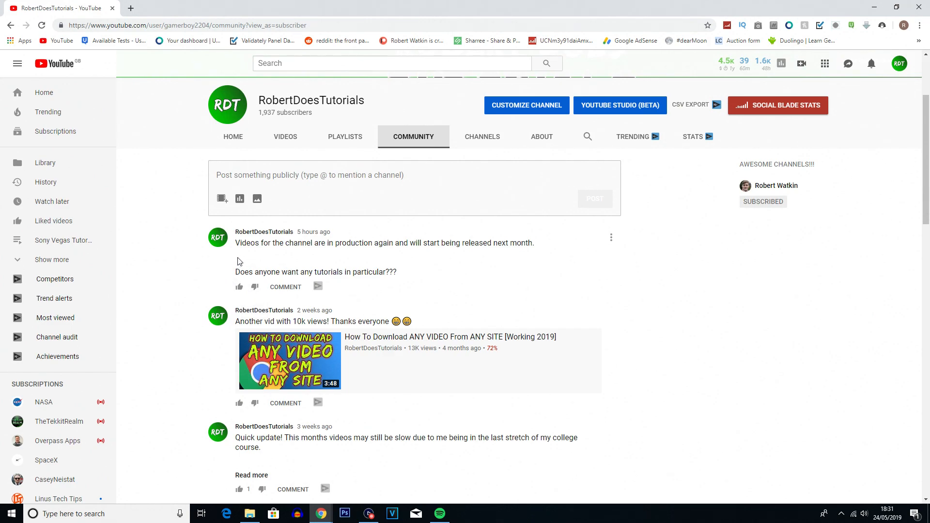
pyautogui.moveTo(236, 261)
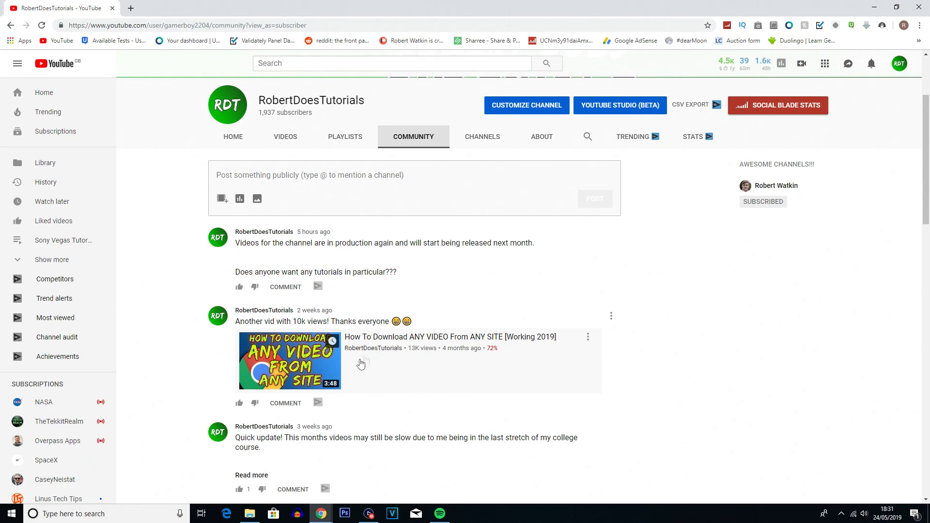
pyautogui.moveTo(297, 290)
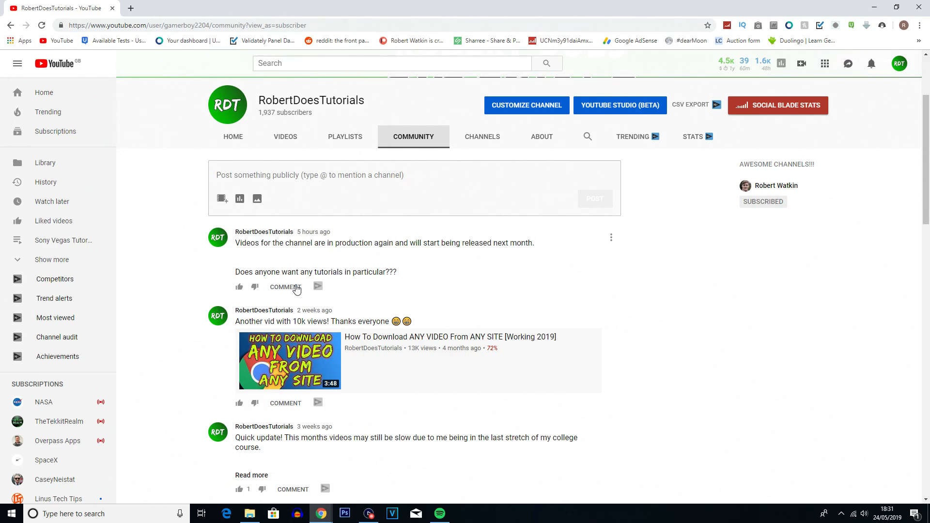
# Step: Scroll past the 1,700 subs post down to the six-month-old thumbnail-choice poll
pyautogui.scroll(-3)
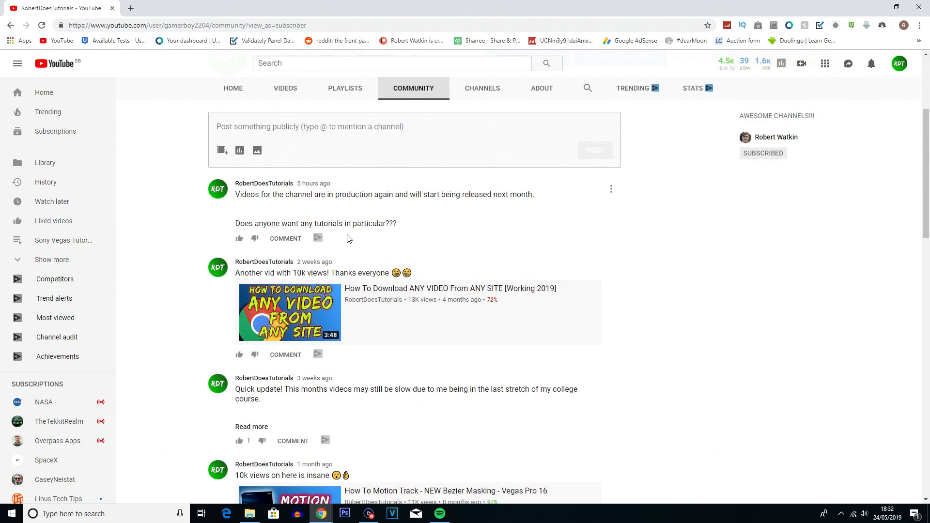
pyautogui.scroll(-3)
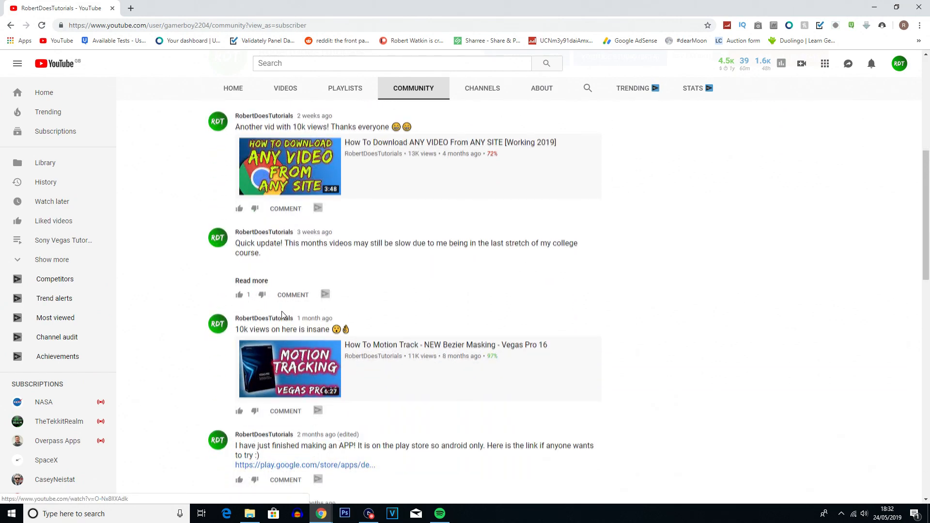
pyautogui.scroll(-3)
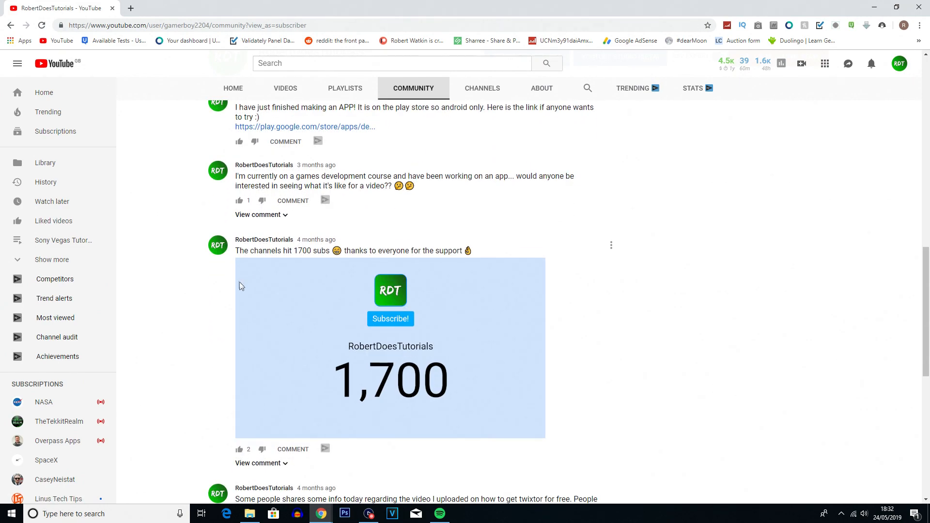
pyautogui.moveTo(493, 262)
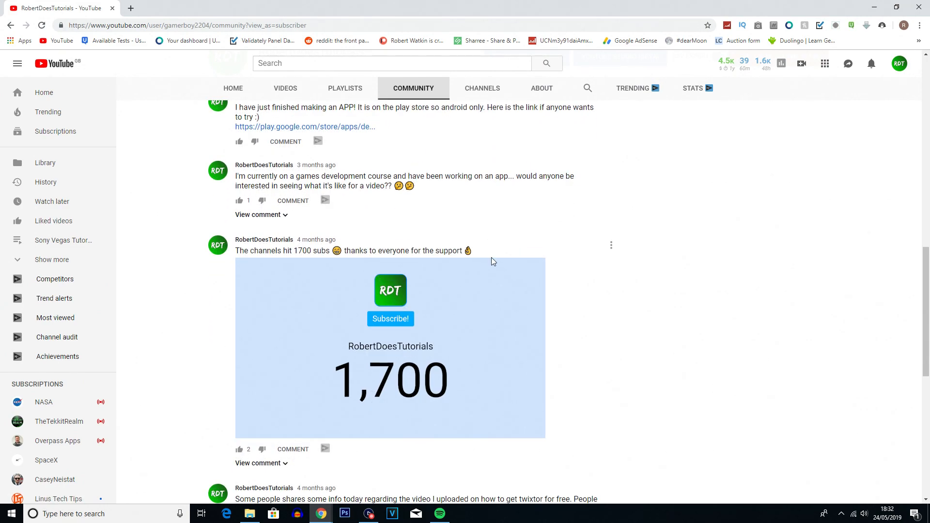
pyautogui.scroll(-3)
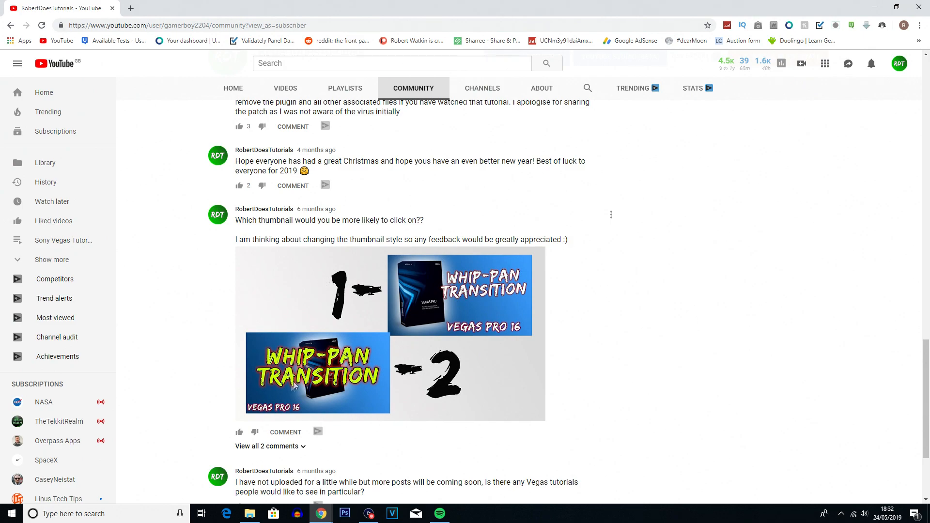
pyautogui.moveTo(233, 452)
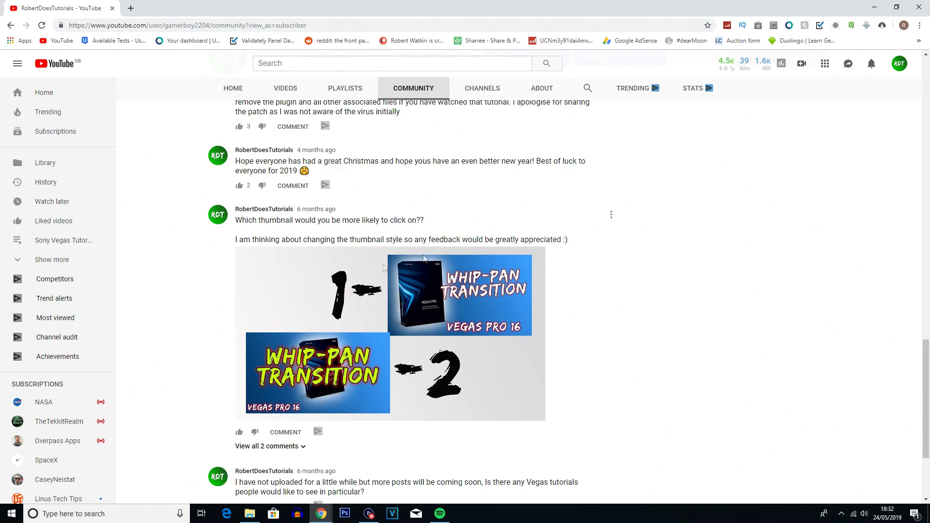
pyautogui.scroll(-3)
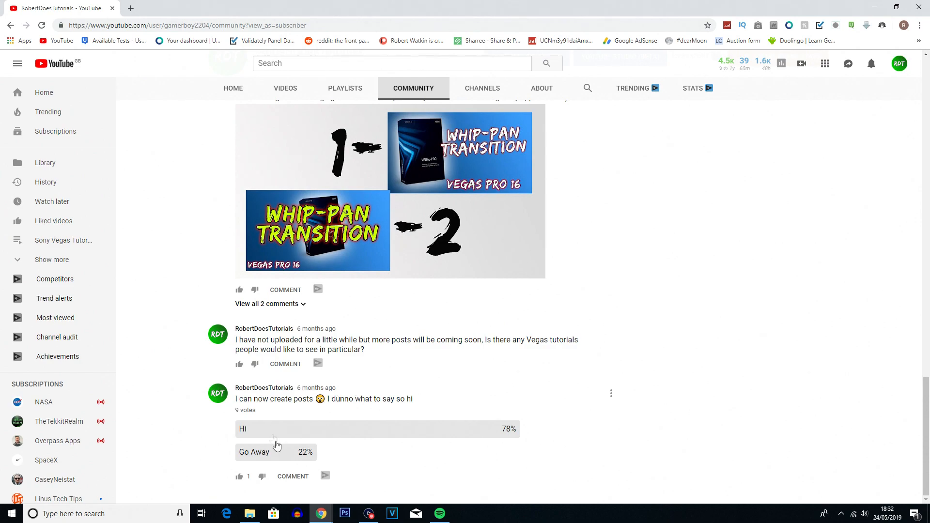
pyautogui.moveTo(266, 458)
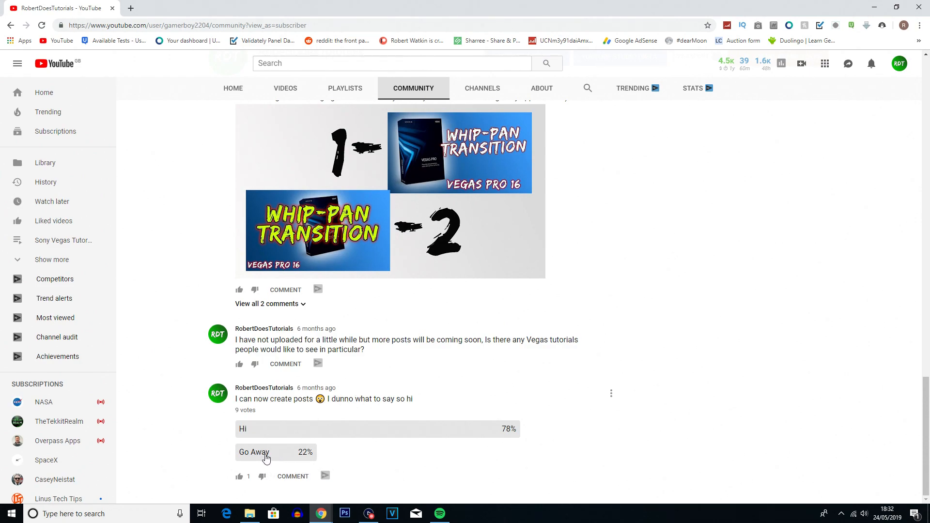
pyautogui.moveTo(318, 474)
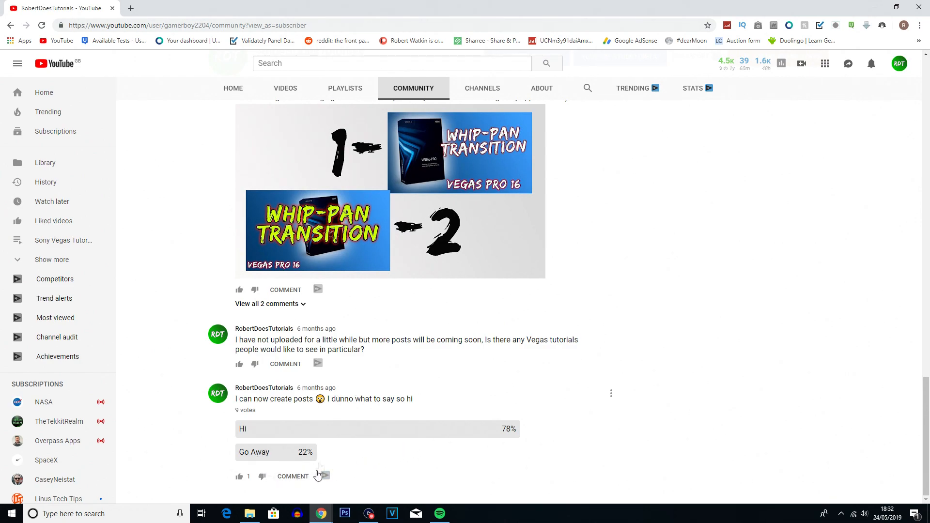
pyautogui.moveTo(349, 427)
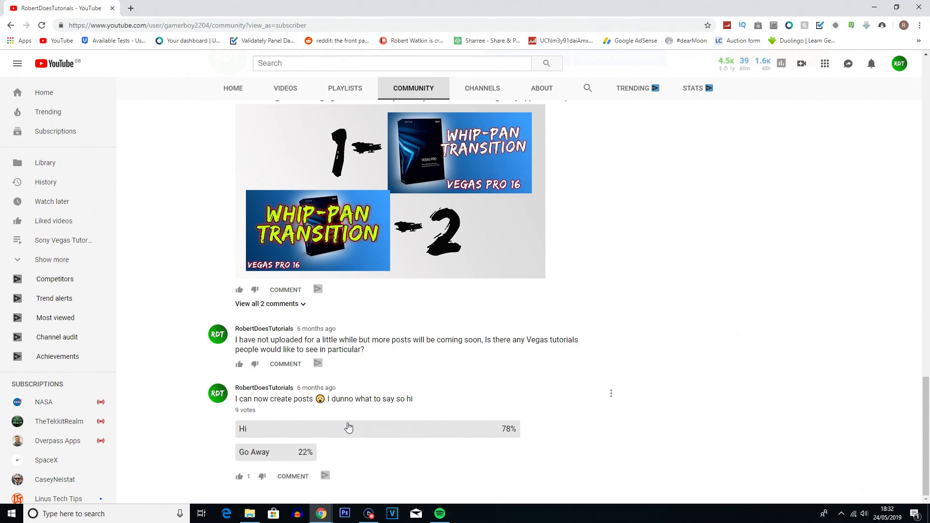
pyautogui.moveTo(235, 404)
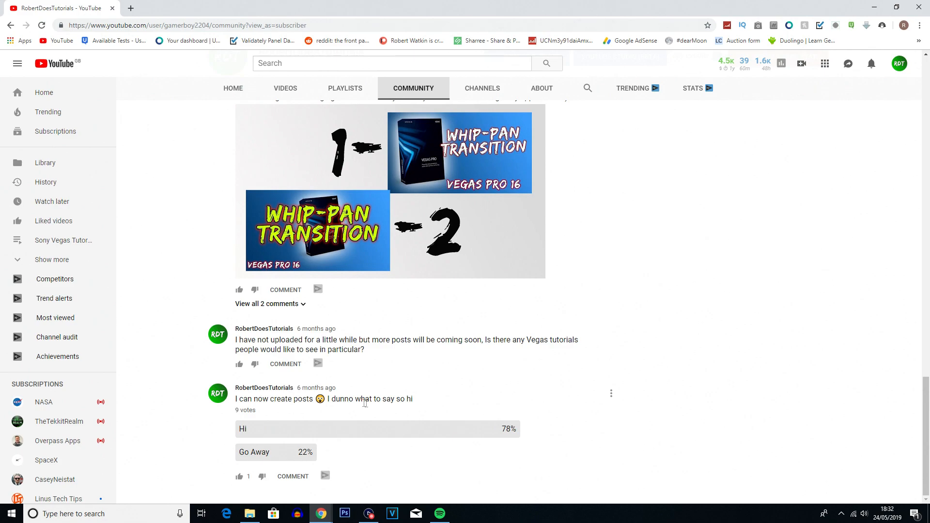
pyautogui.moveTo(513, 443)
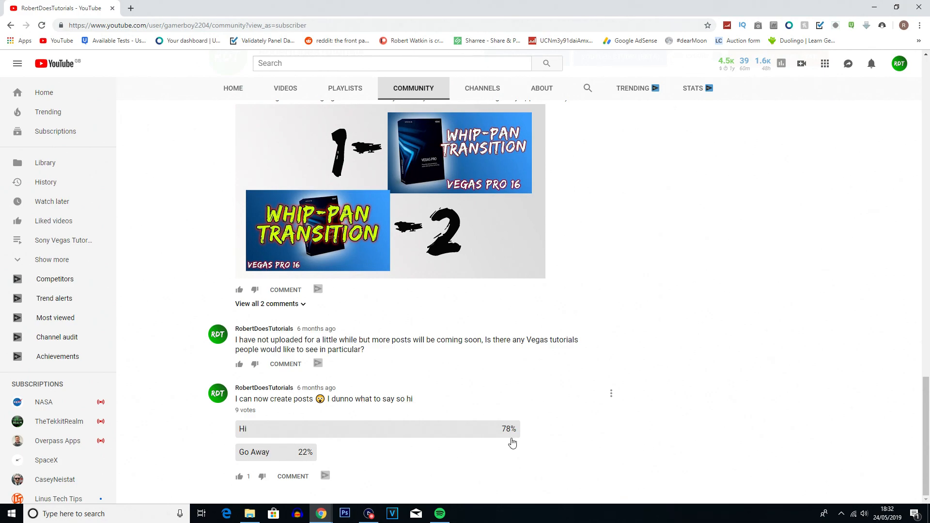
pyautogui.moveTo(269, 459)
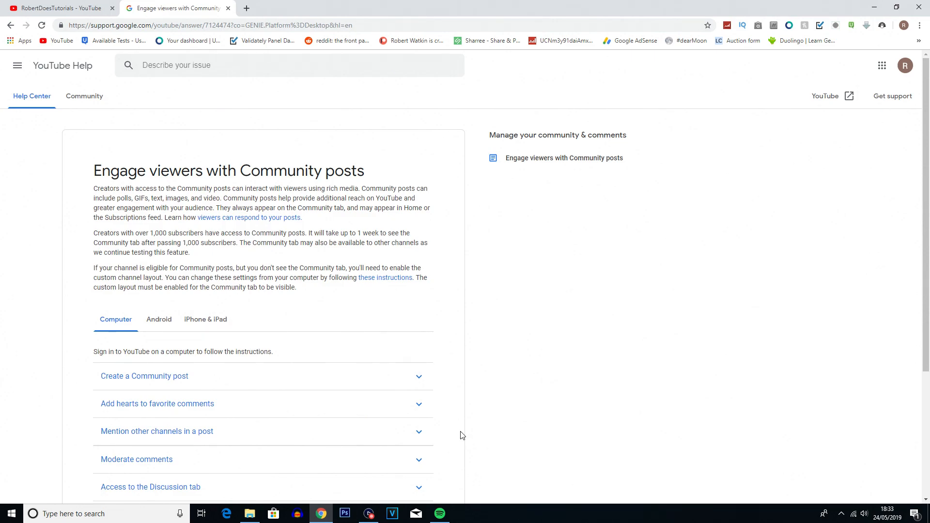
pyautogui.moveTo(87, 172)
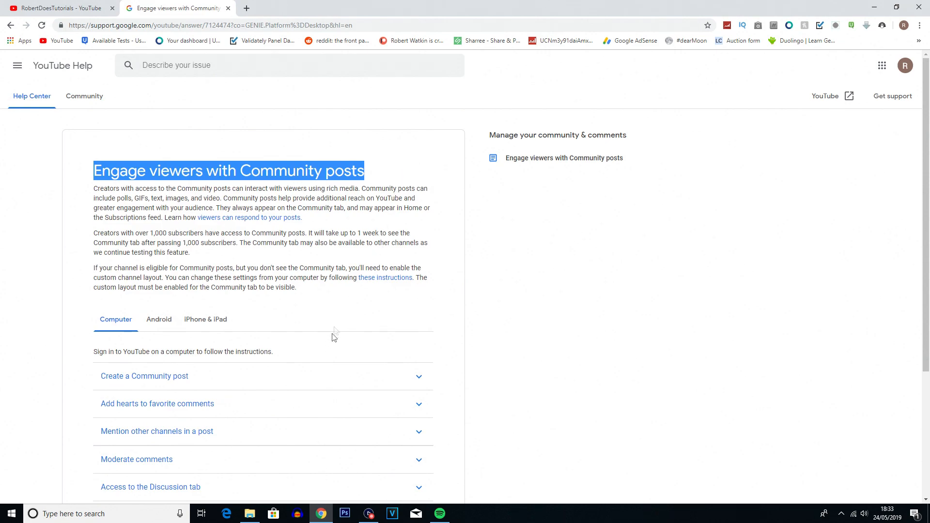
# Step: Click on the 'Engage viewers with Community posts' Help article to deselect its title text
pyautogui.click(314, 295)
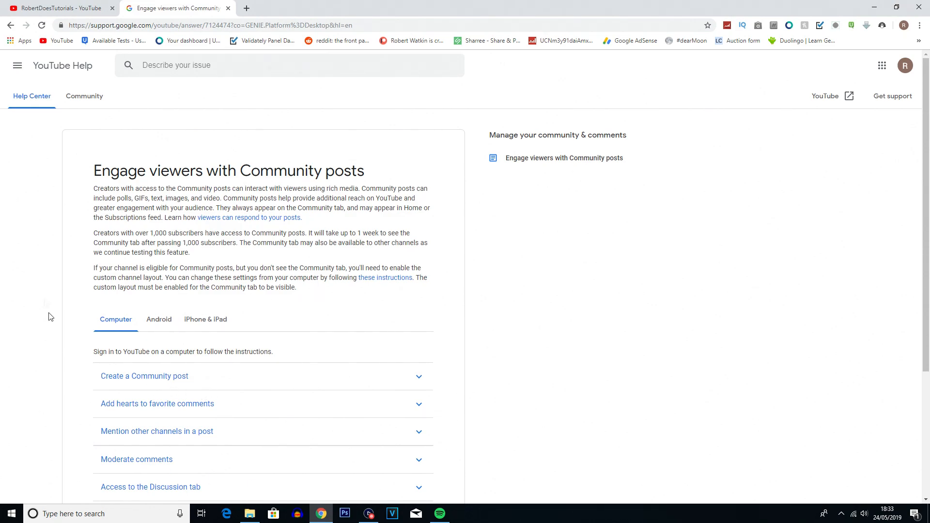
pyautogui.moveTo(105, 232)
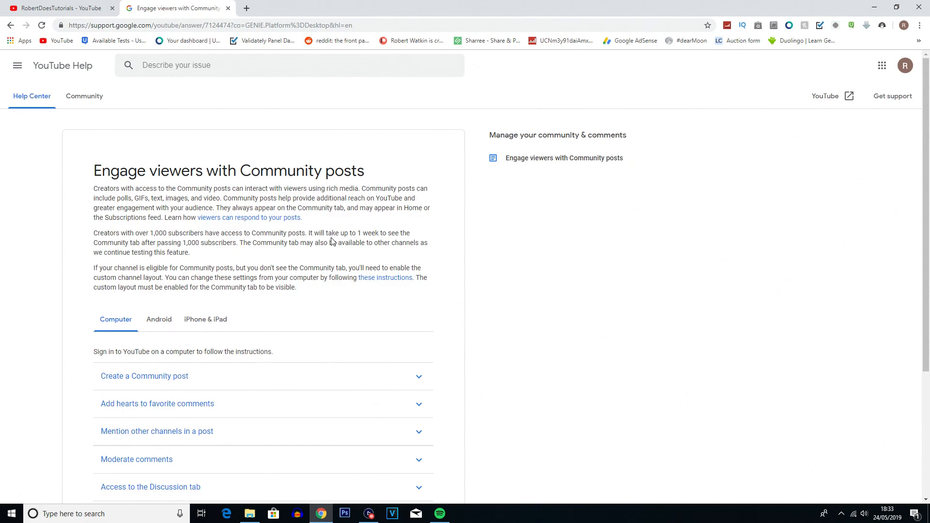
pyautogui.moveTo(288, 288)
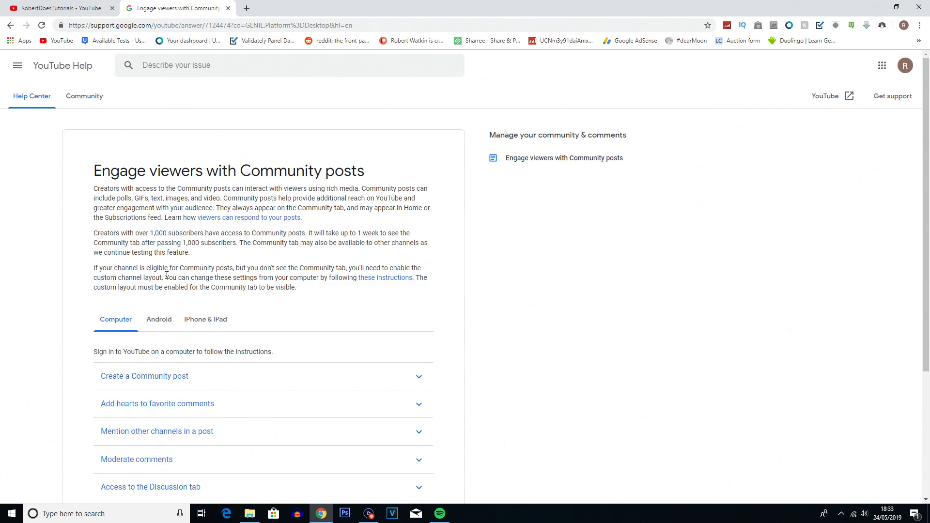
pyautogui.moveTo(299, 264)
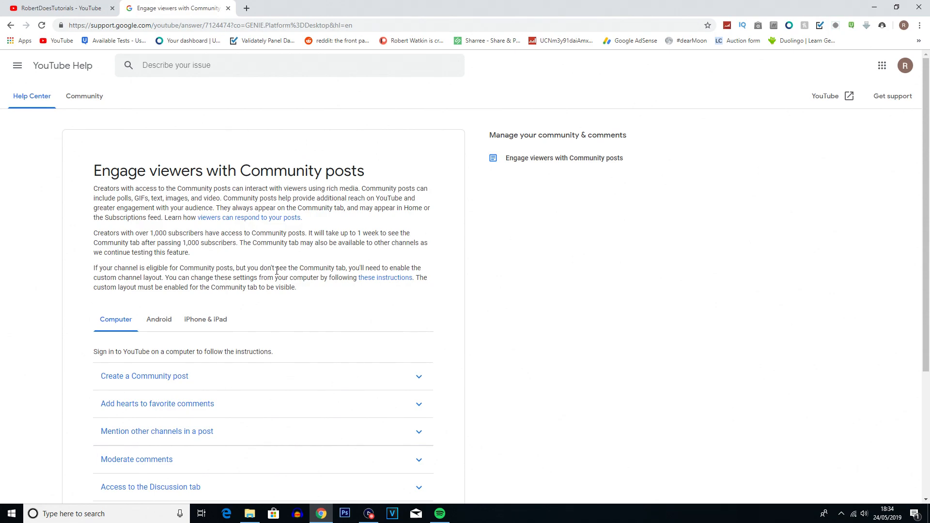
pyautogui.scroll(-3)
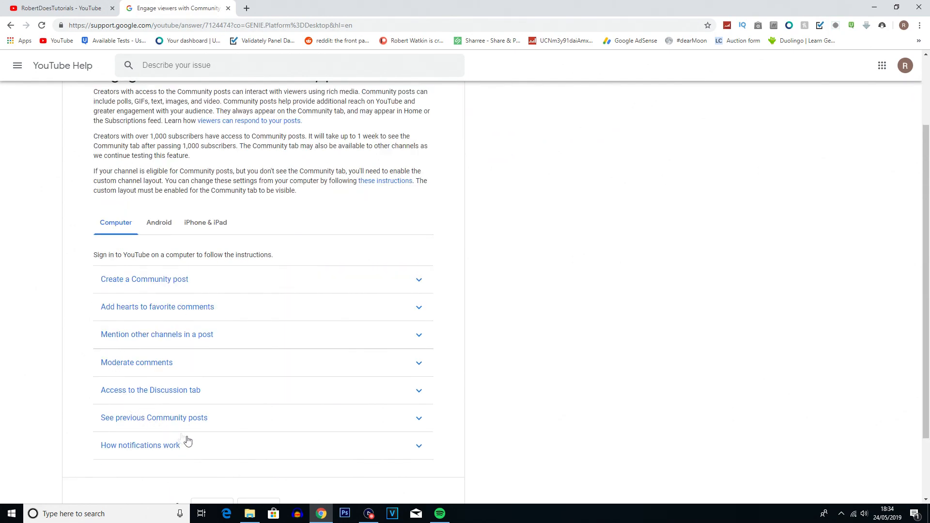
pyautogui.moveTo(301, 481)
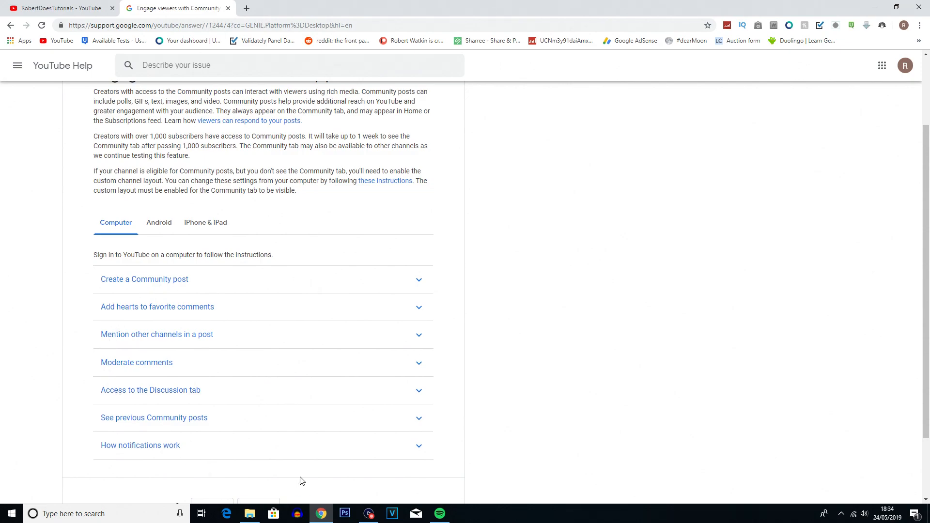
pyautogui.moveTo(302, 429)
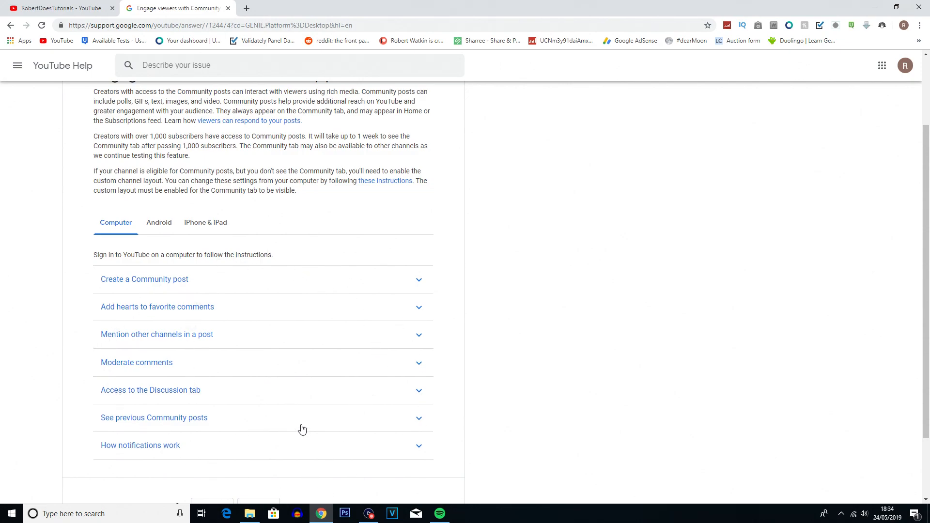
pyautogui.moveTo(304, 423)
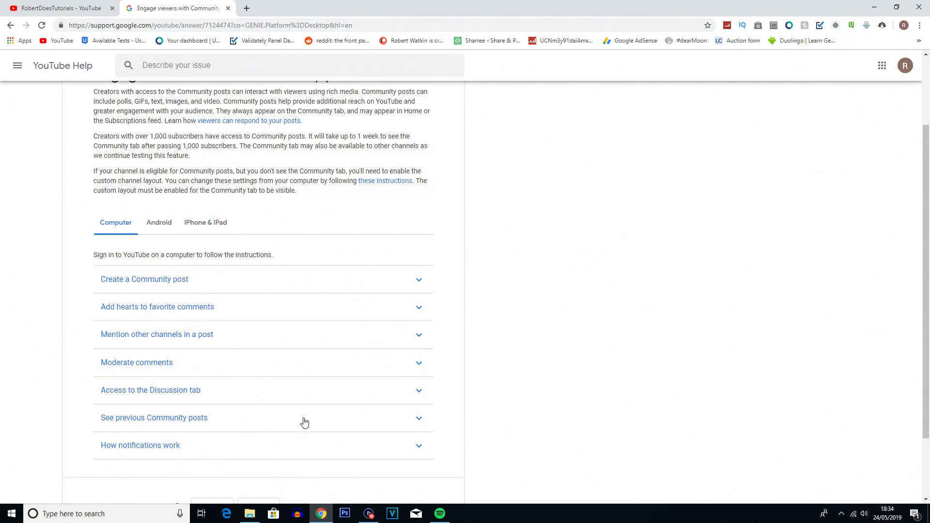
pyautogui.scroll(3)
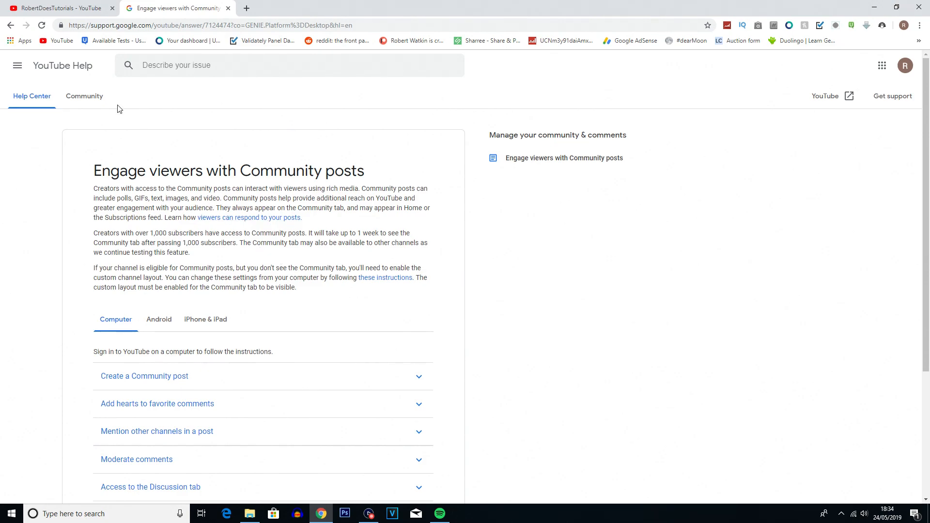
# Step: Switch back to the RobertDoesTutorials - YouTube tab showing the Community posts
pyautogui.click(56, 8)
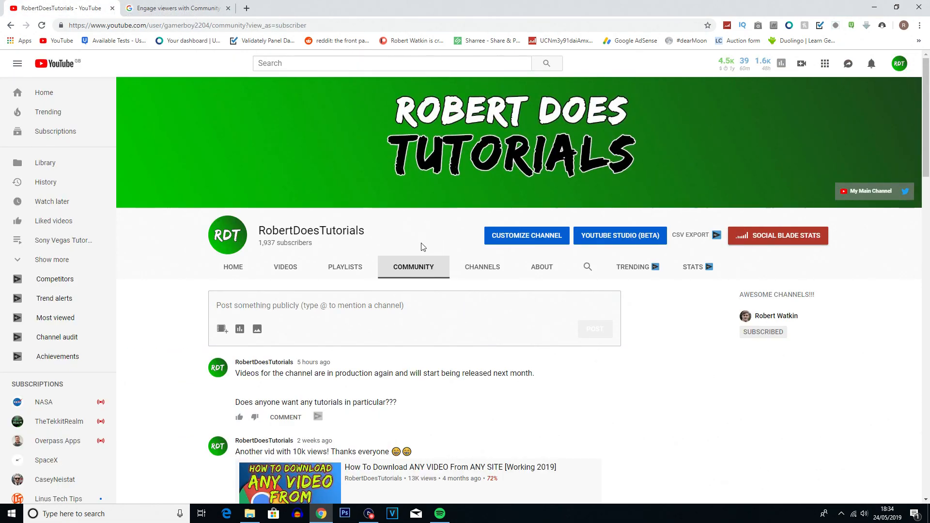
pyautogui.moveTo(407, 201)
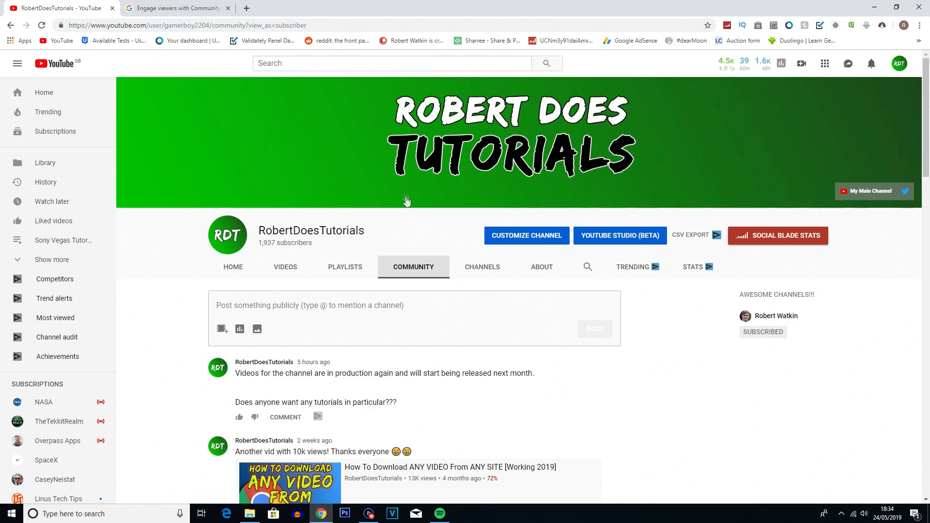